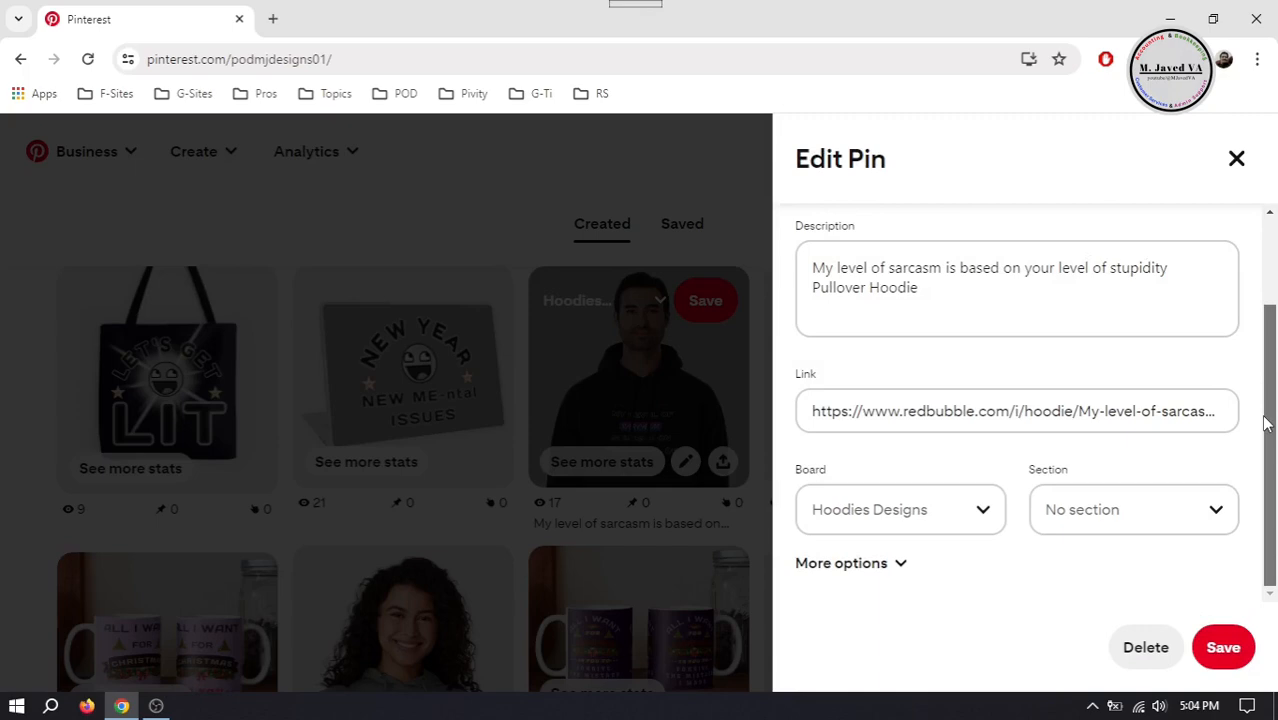
# Step: Close the Edit Pin panel to return to the Business Hub overview
pyautogui.click(1237, 158)
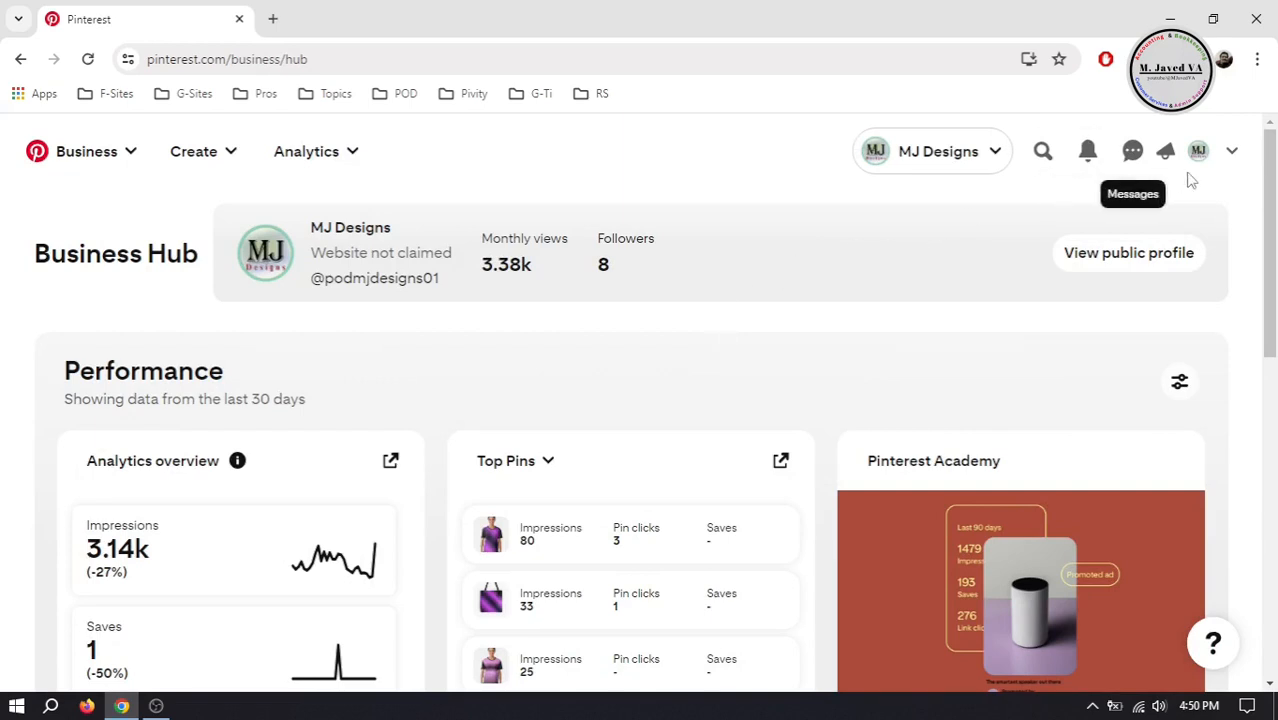
# Step: Open the MJ Designs profile's Saved tab and scroll down to the boards grid
pyautogui.click(1197, 151)
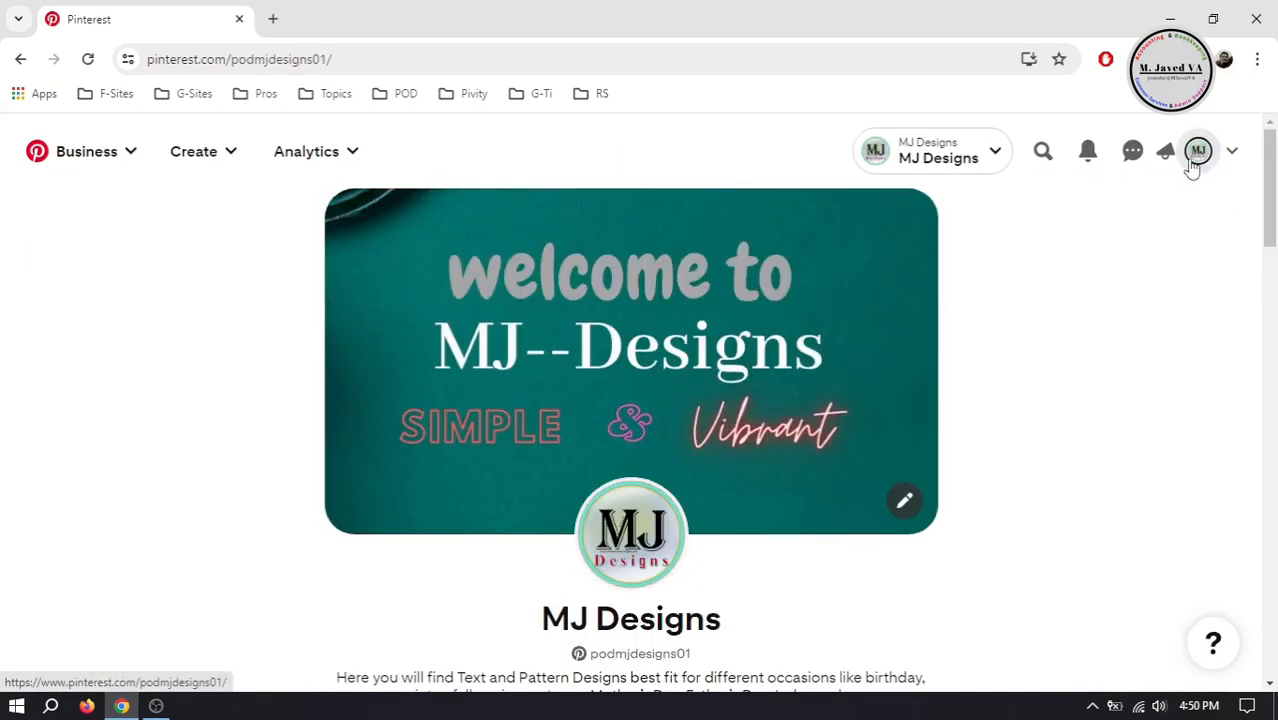
pyautogui.scroll(-3)
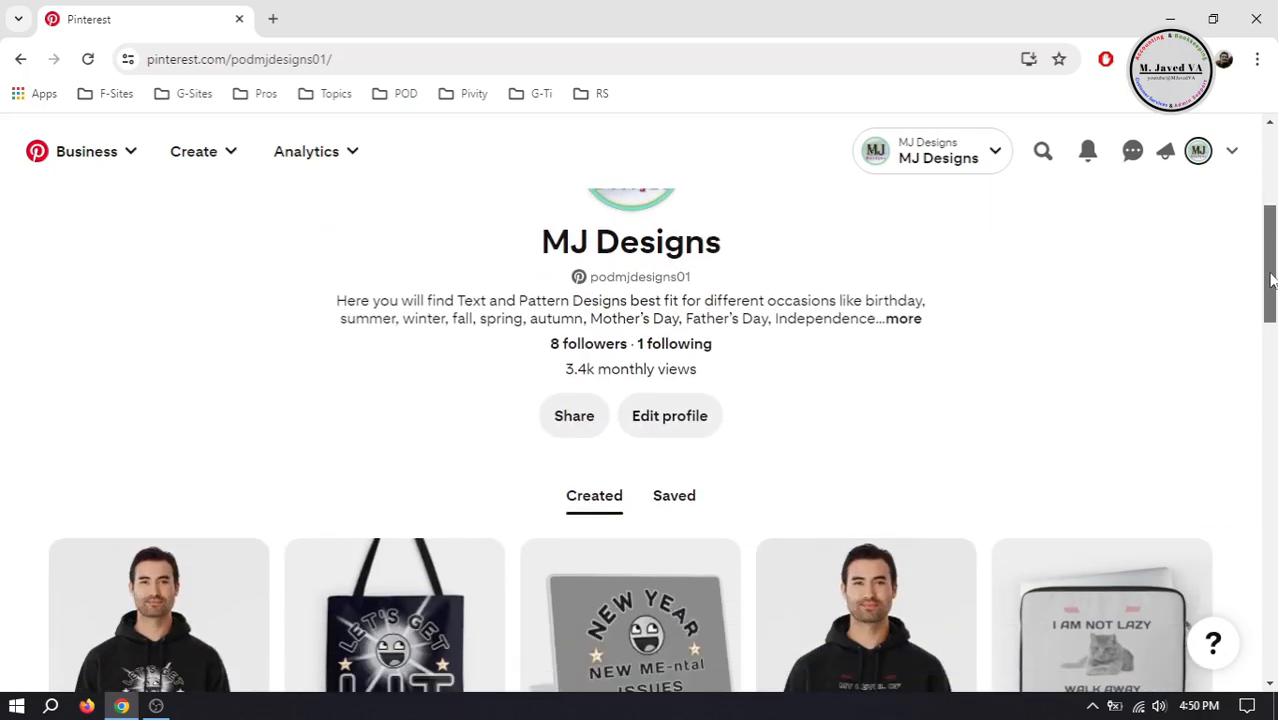
pyautogui.click(674, 495)
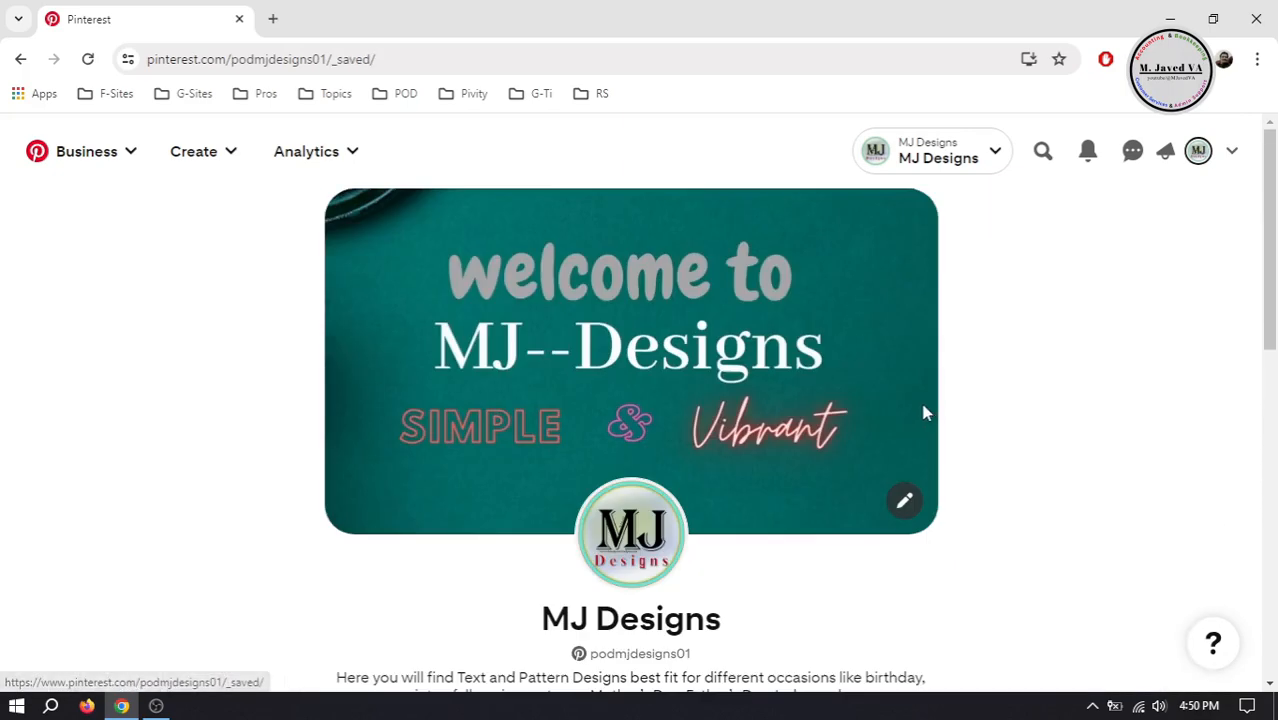
pyautogui.moveTo(1147, 365)
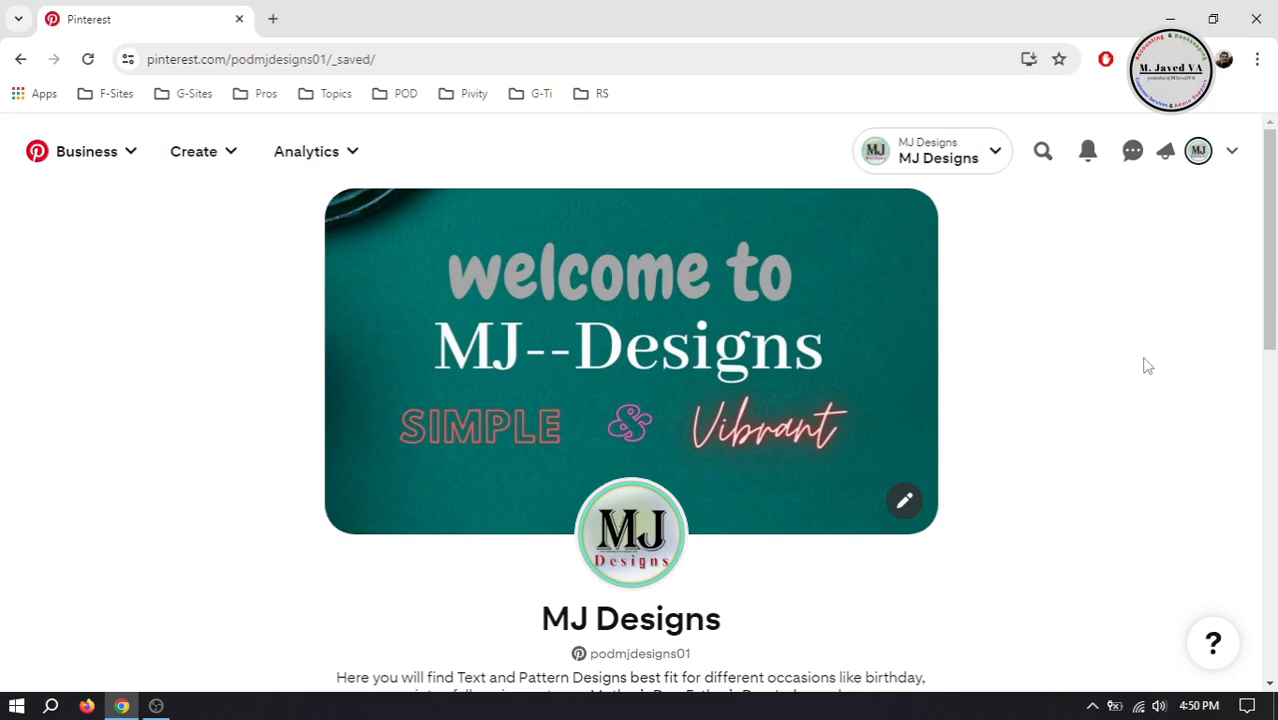
pyautogui.scroll(-3)
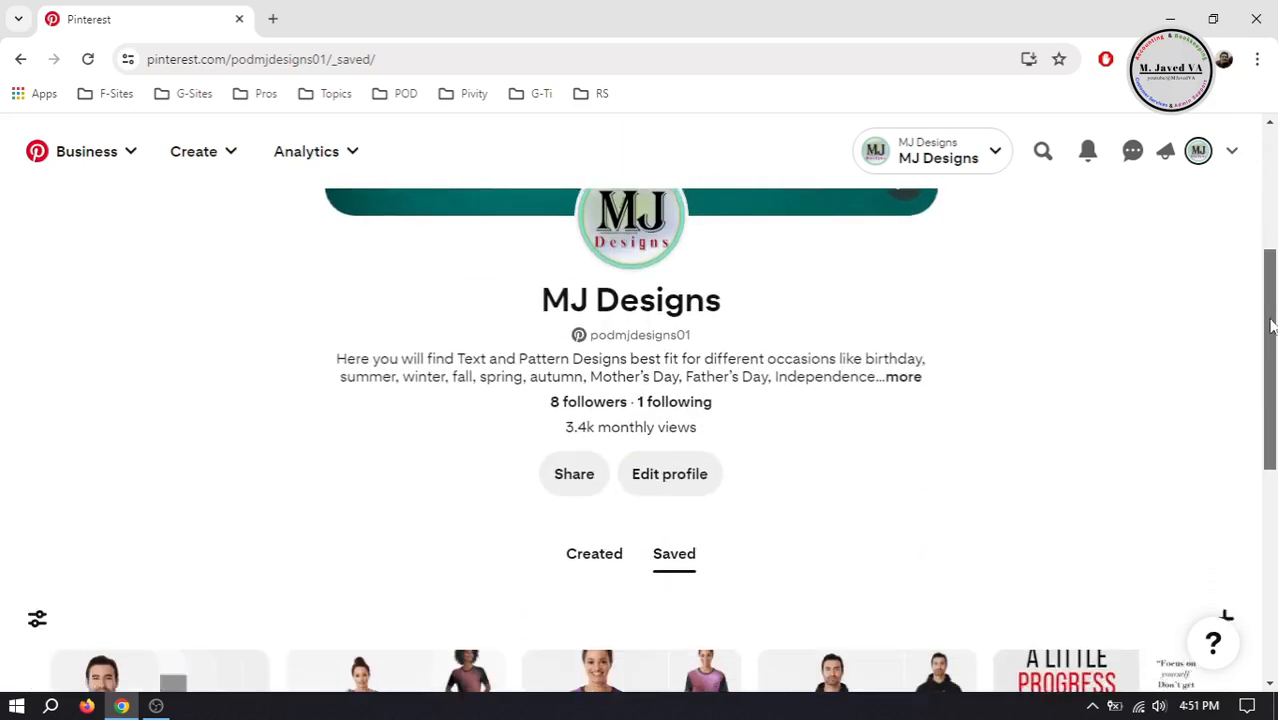
pyautogui.scroll(-3)
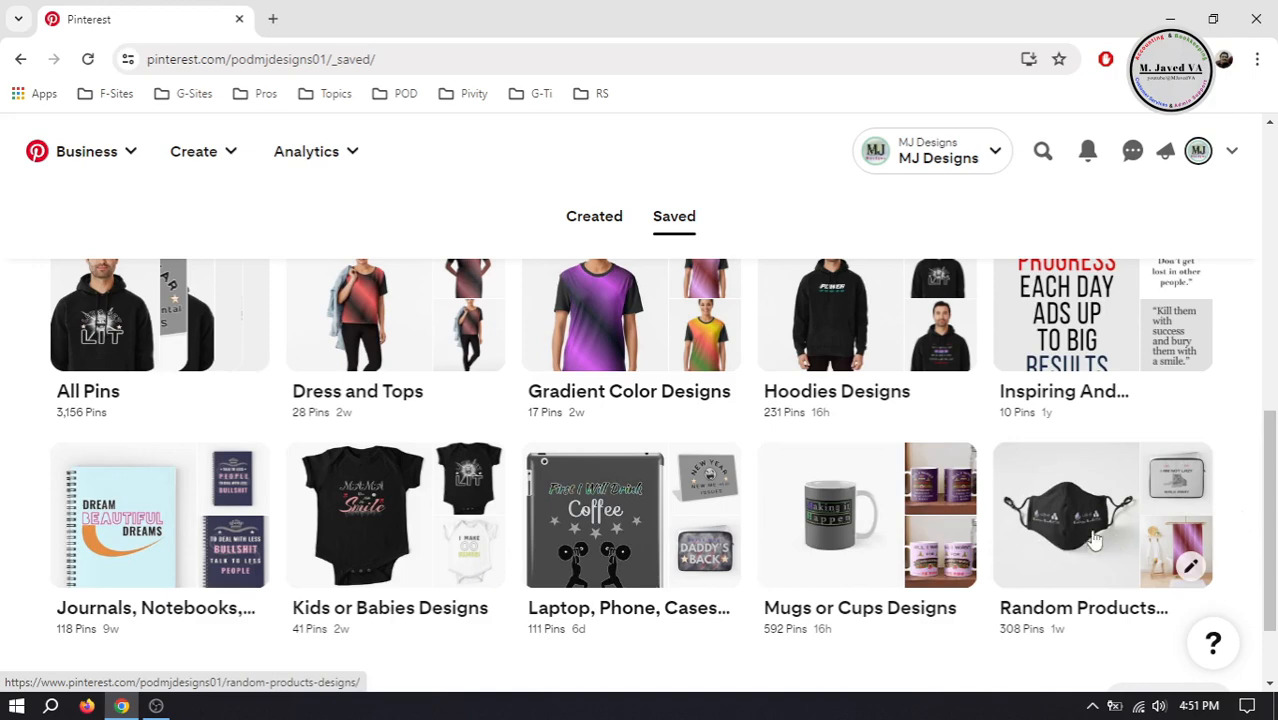
pyautogui.moveTo(1195, 583)
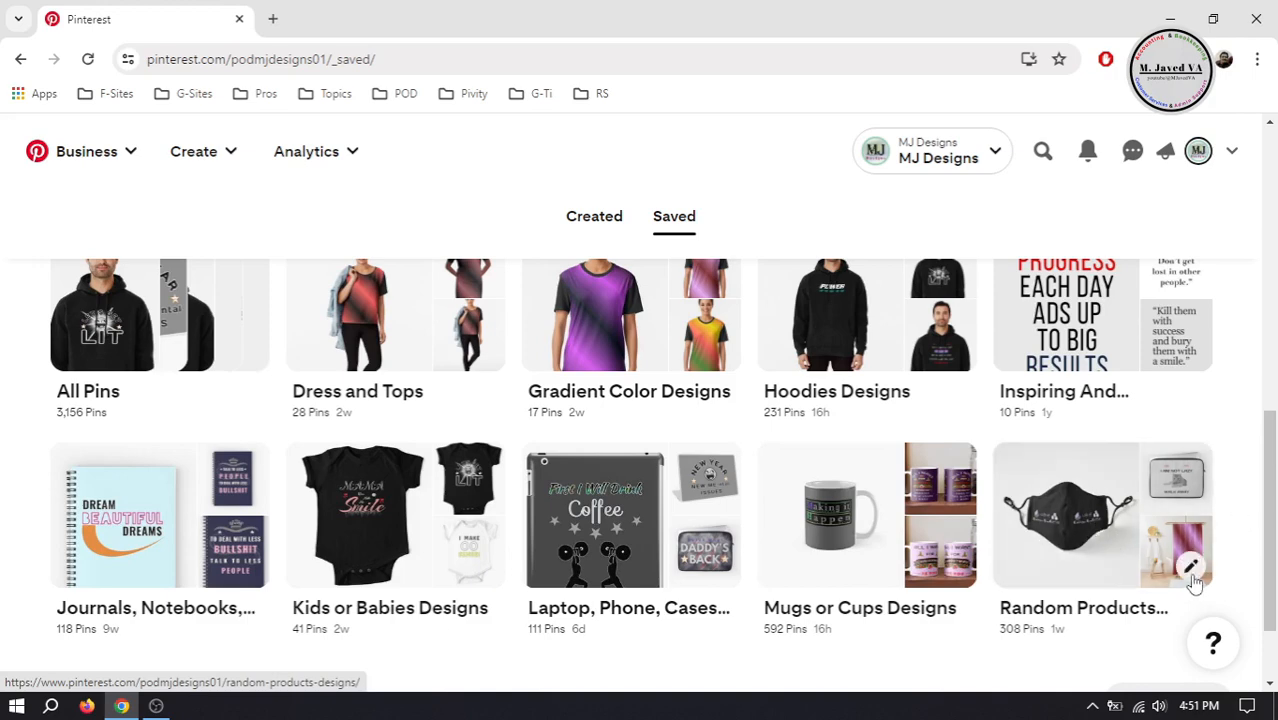
# Step: Edit the Random Products Designs board and choose Delete board
pyautogui.click(1192, 567)
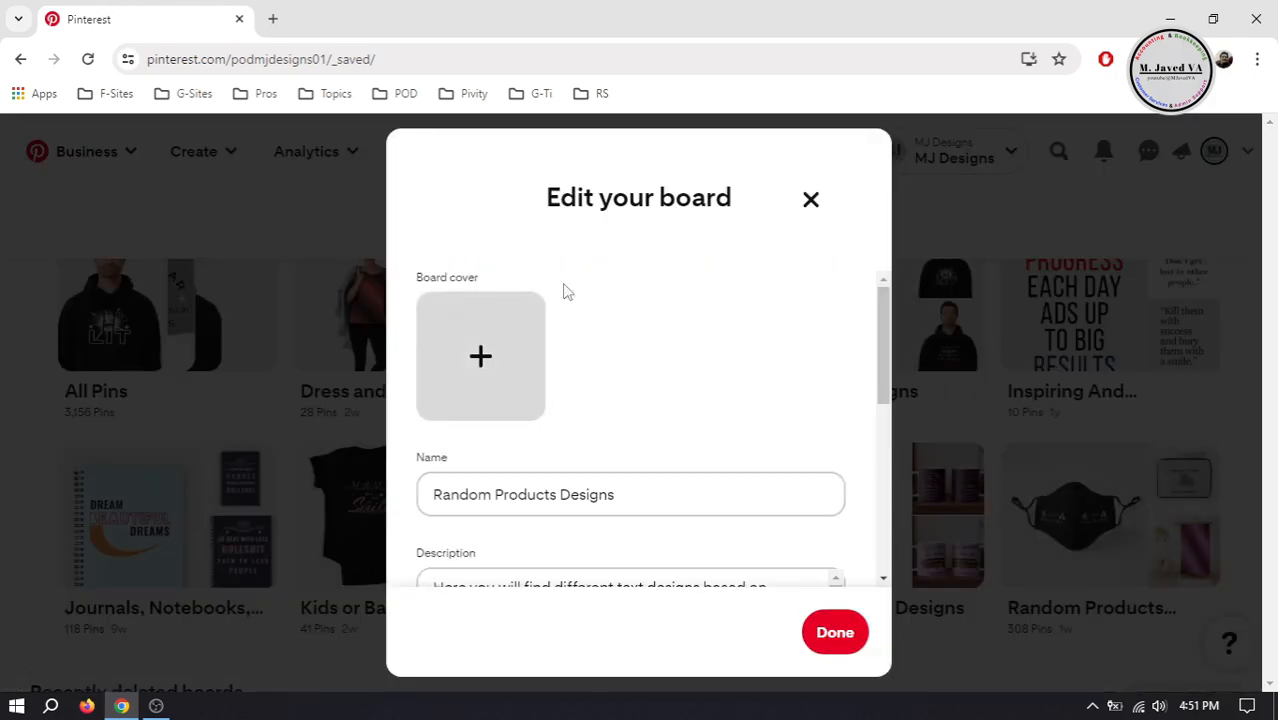
pyautogui.moveTo(884, 315)
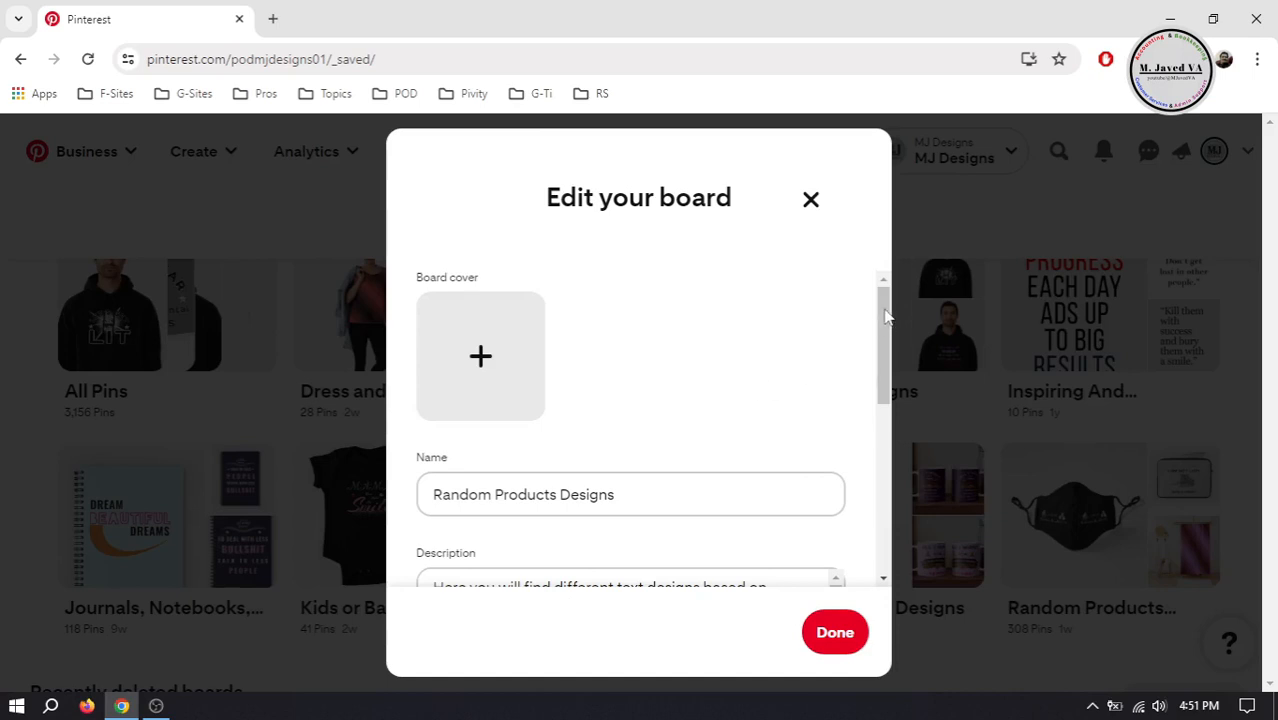
pyautogui.scroll(-3)
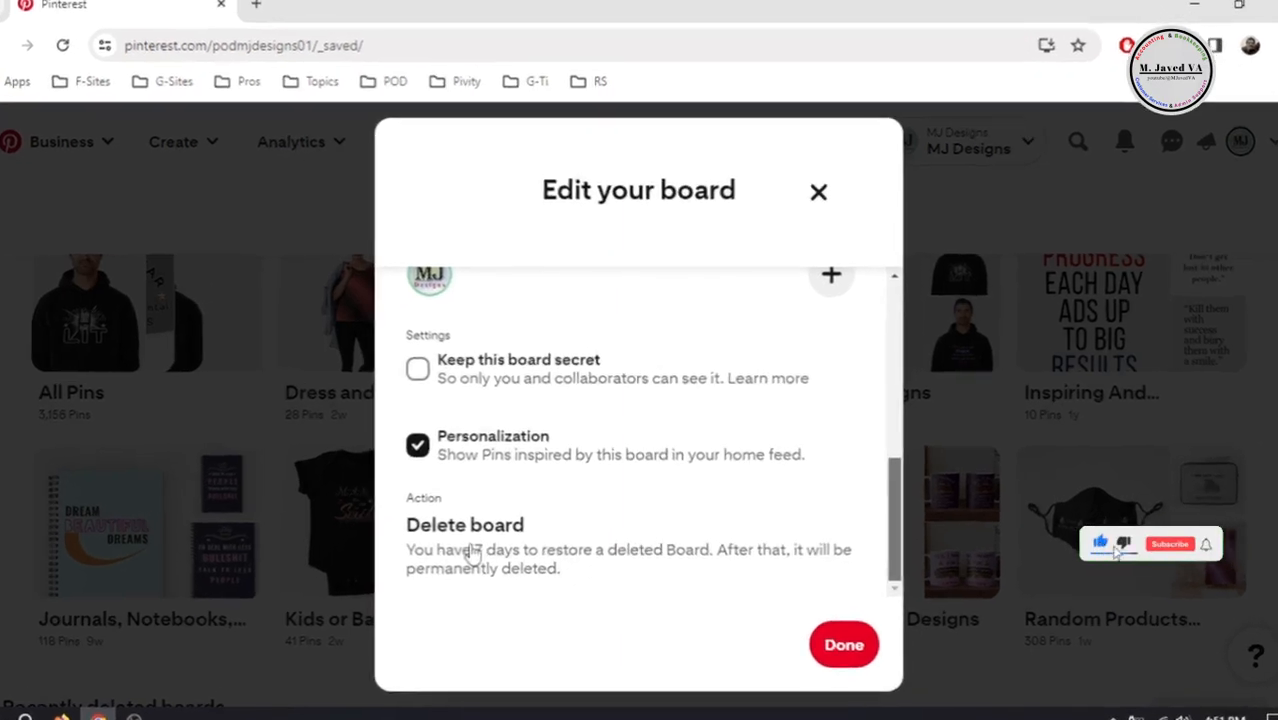
pyautogui.click(465, 524)
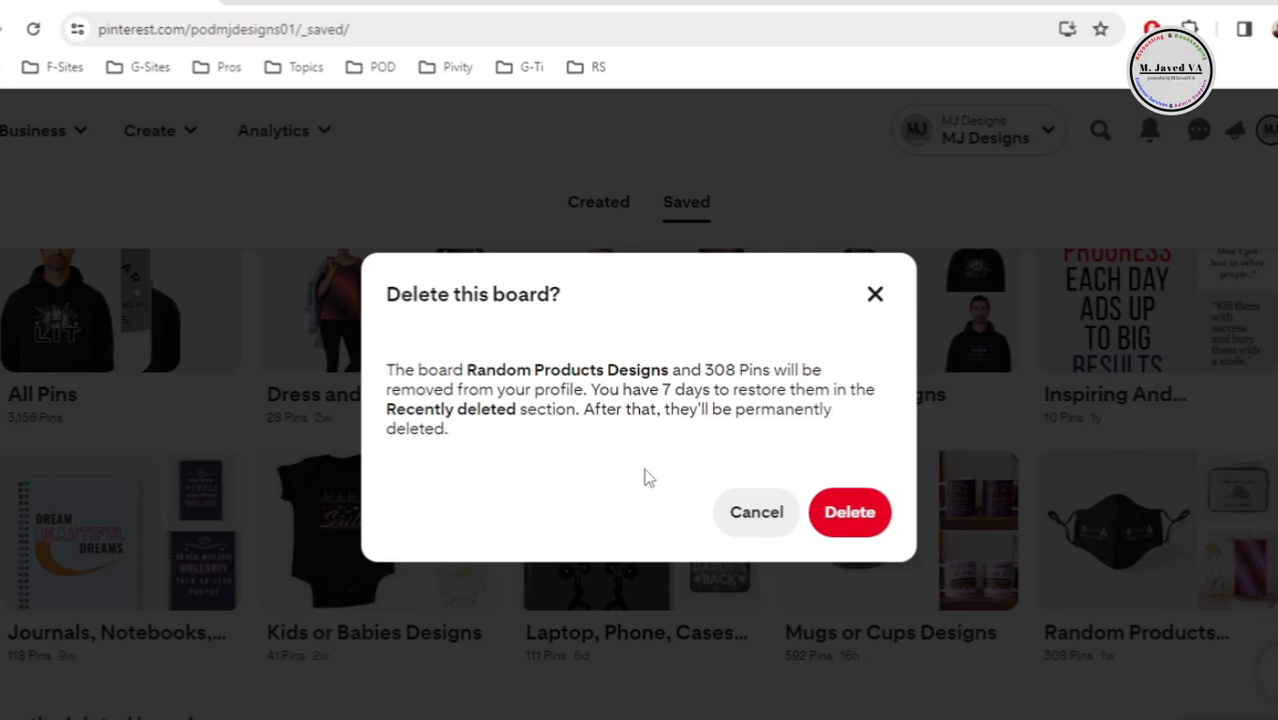
pyautogui.moveTo(640, 465)
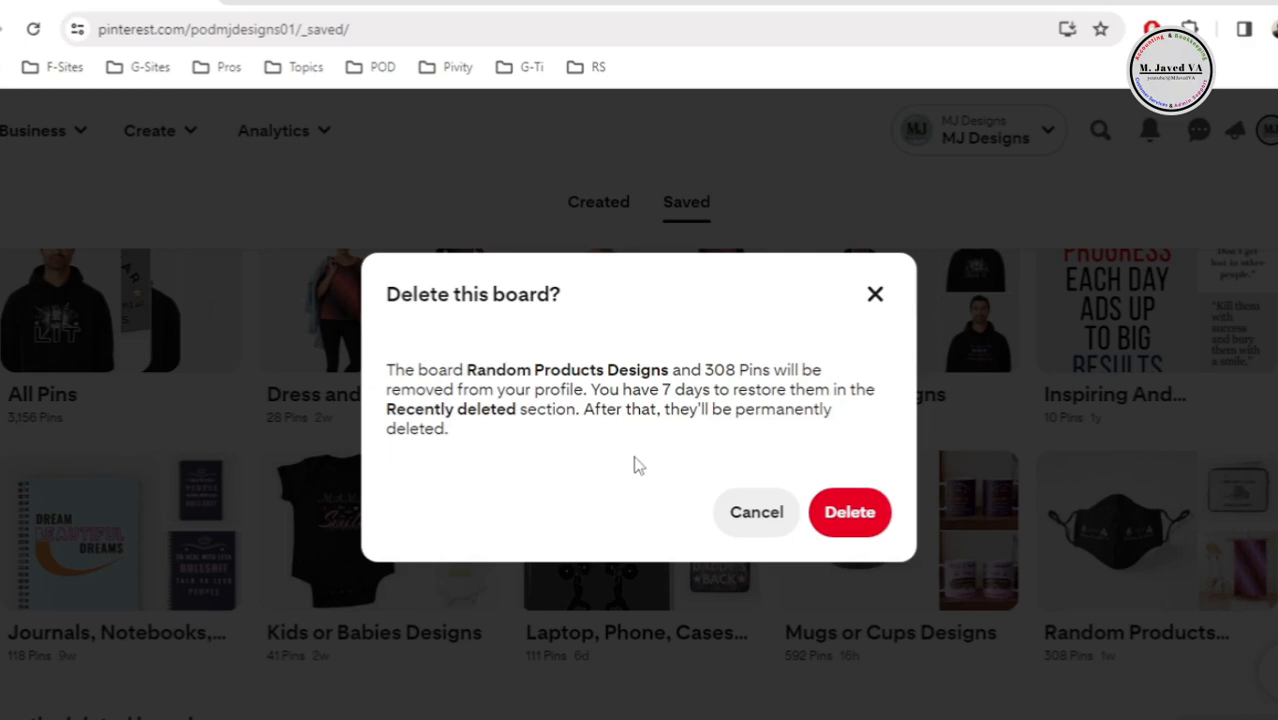
pyautogui.moveTo(822, 500)
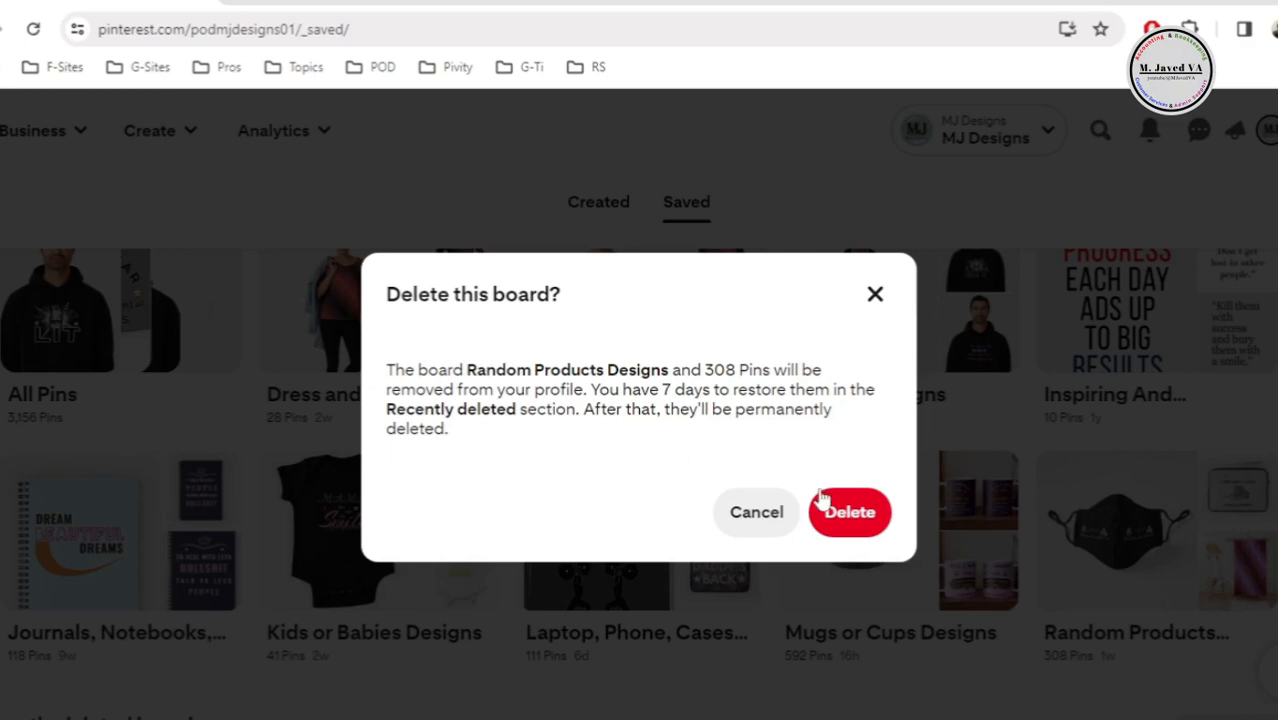
# Step: Confirm deleting the Random Products Designs board and its 308 pins
pyautogui.click(849, 511)
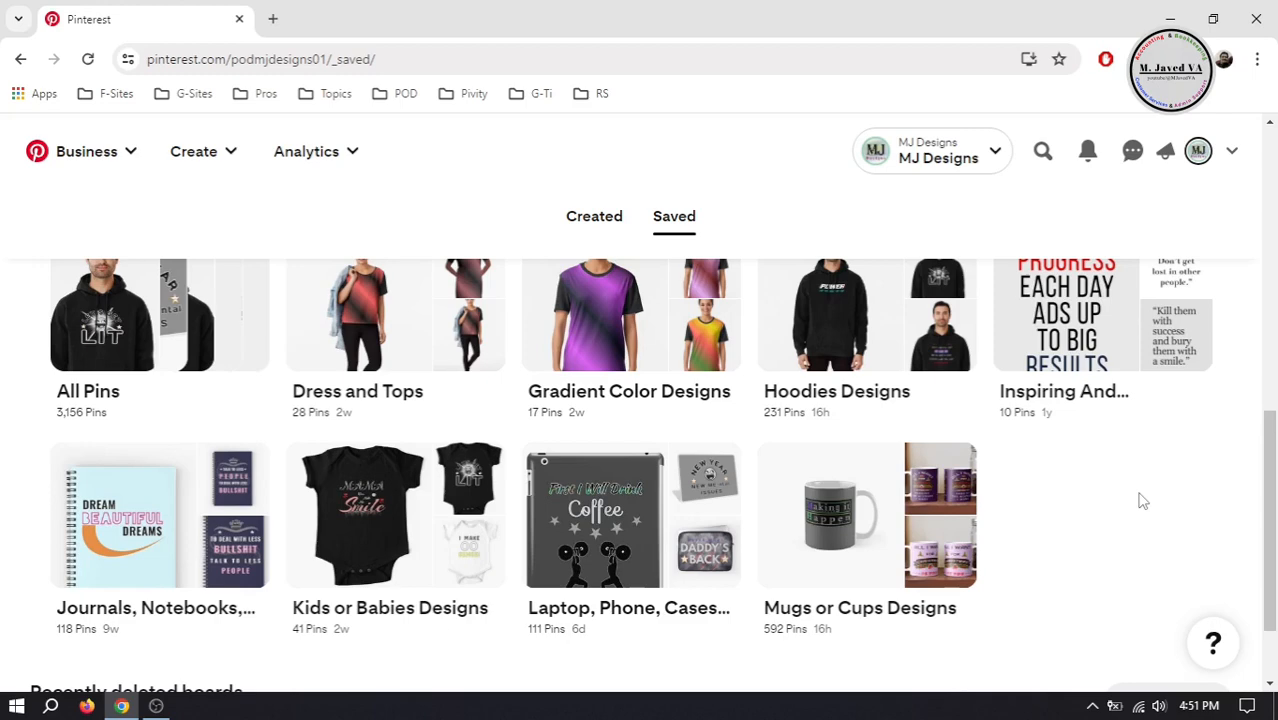
# Step: Scroll the Saved tab to the Recently deleted boards section
pyautogui.scroll(3)
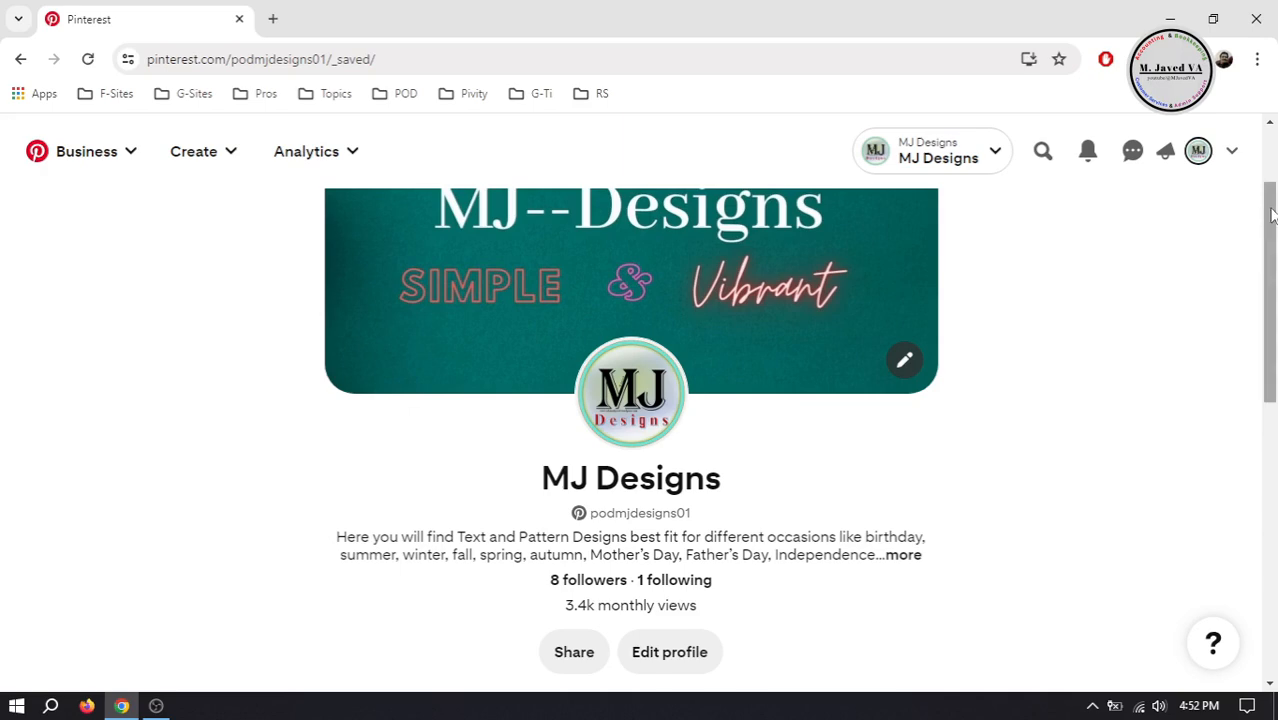
pyautogui.scroll(-3)
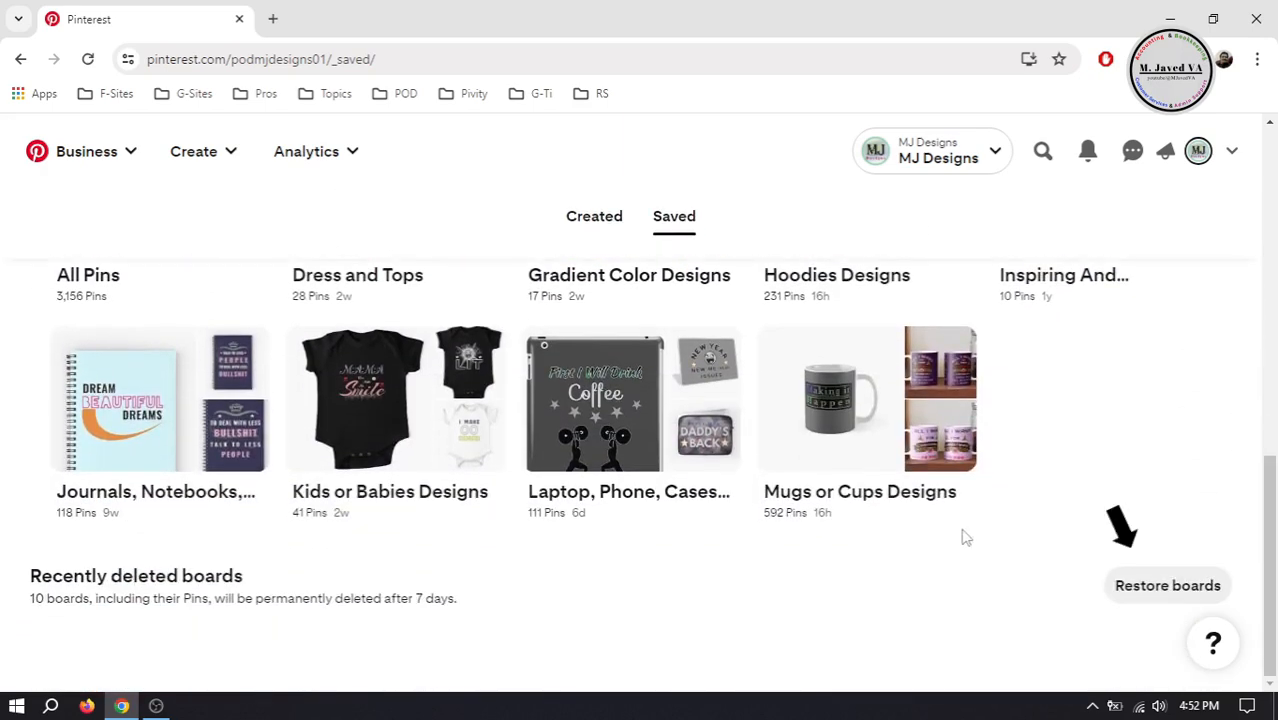
pyautogui.moveTo(1135, 600)
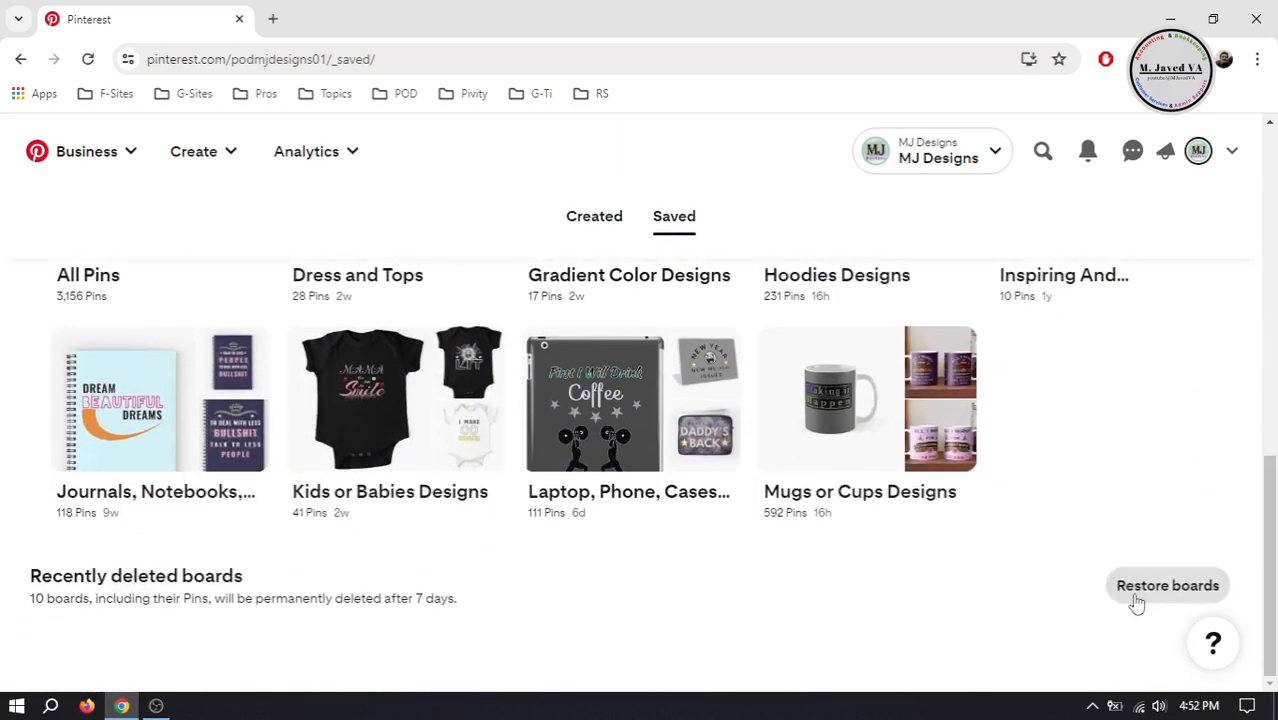
# Step: Restore Random Products Designs from the Recently deleted boards list
pyautogui.click(1167, 585)
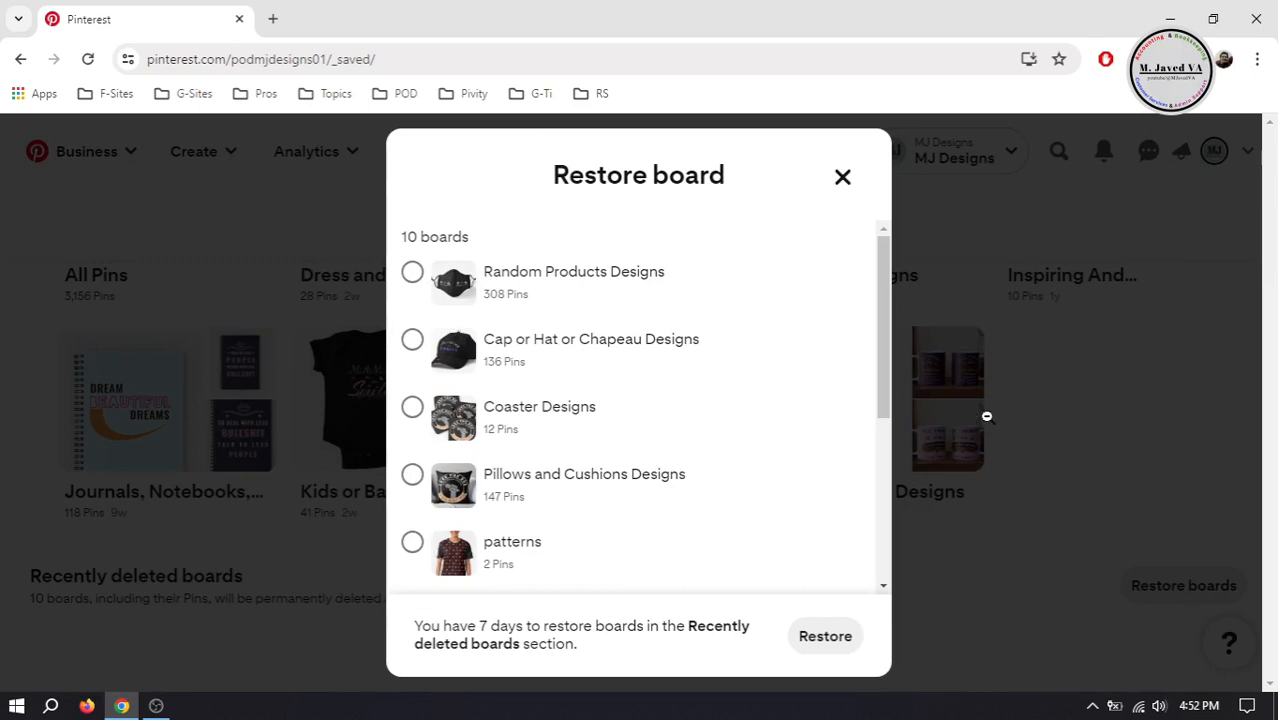
pyautogui.scroll(-3)
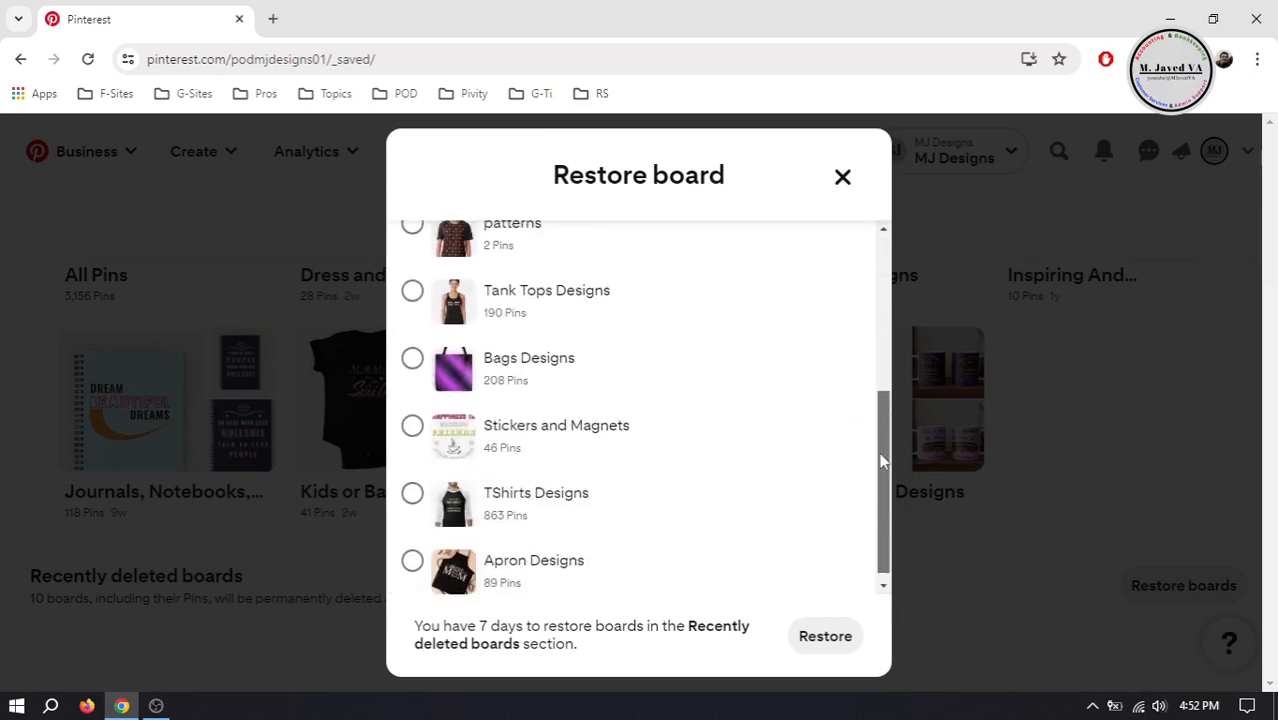
pyautogui.scroll(3)
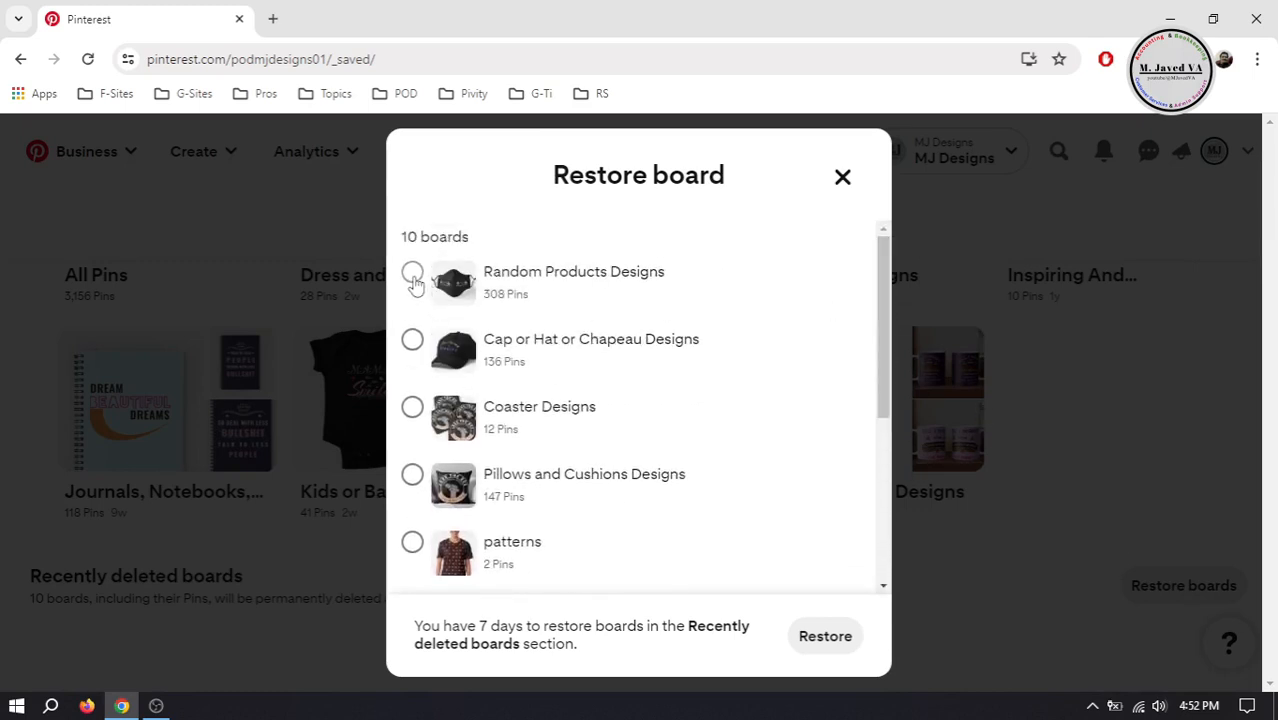
pyautogui.click(412, 275)
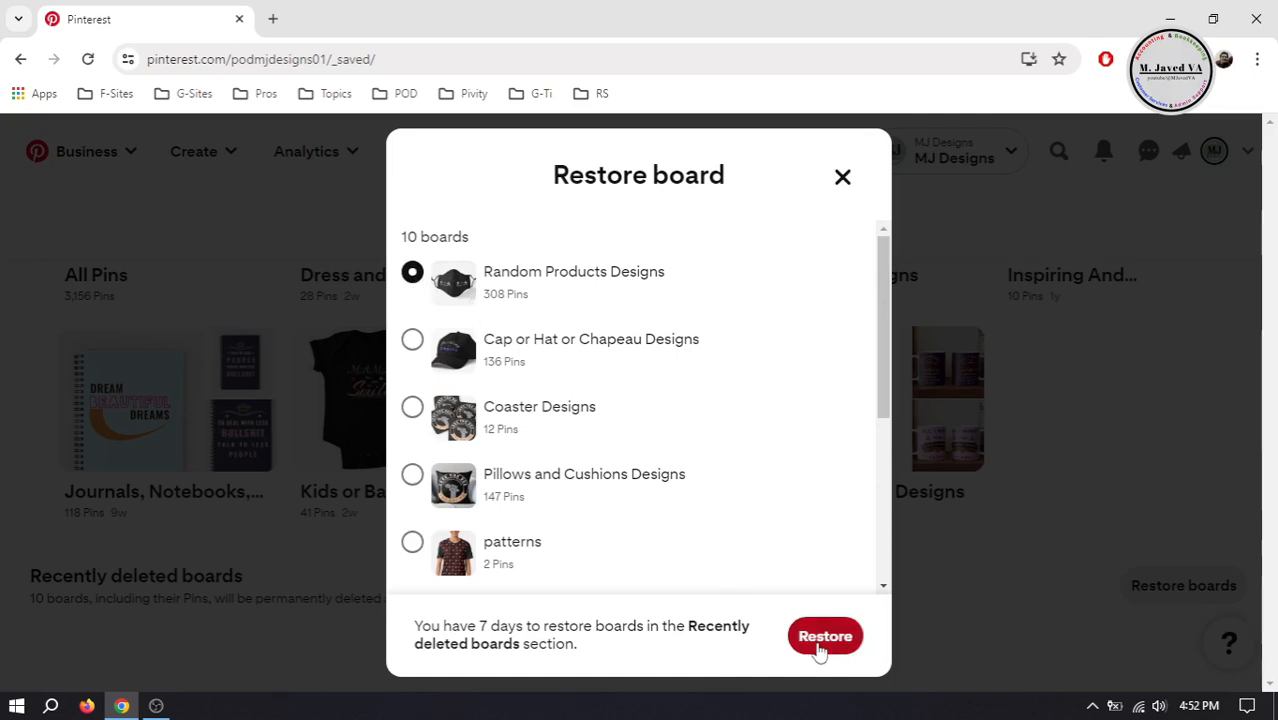
pyautogui.click(824, 636)
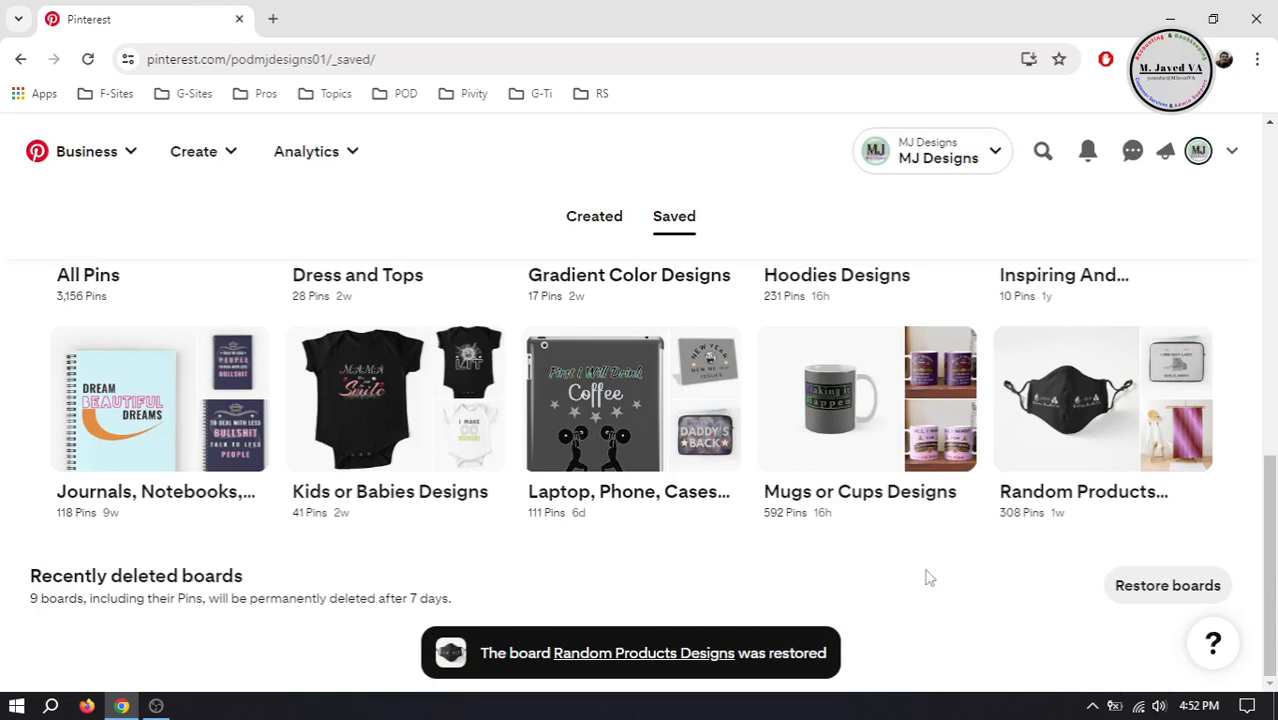
pyautogui.moveTo(930, 547)
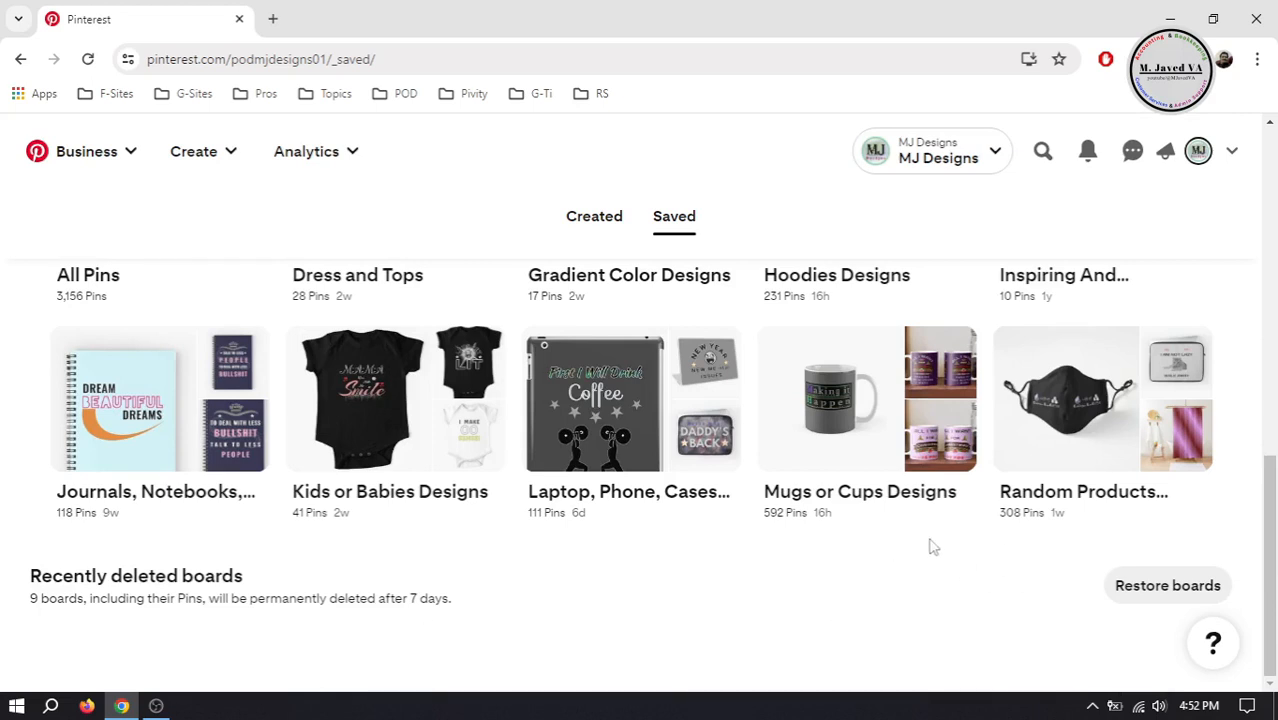
pyautogui.moveTo(897, 505)
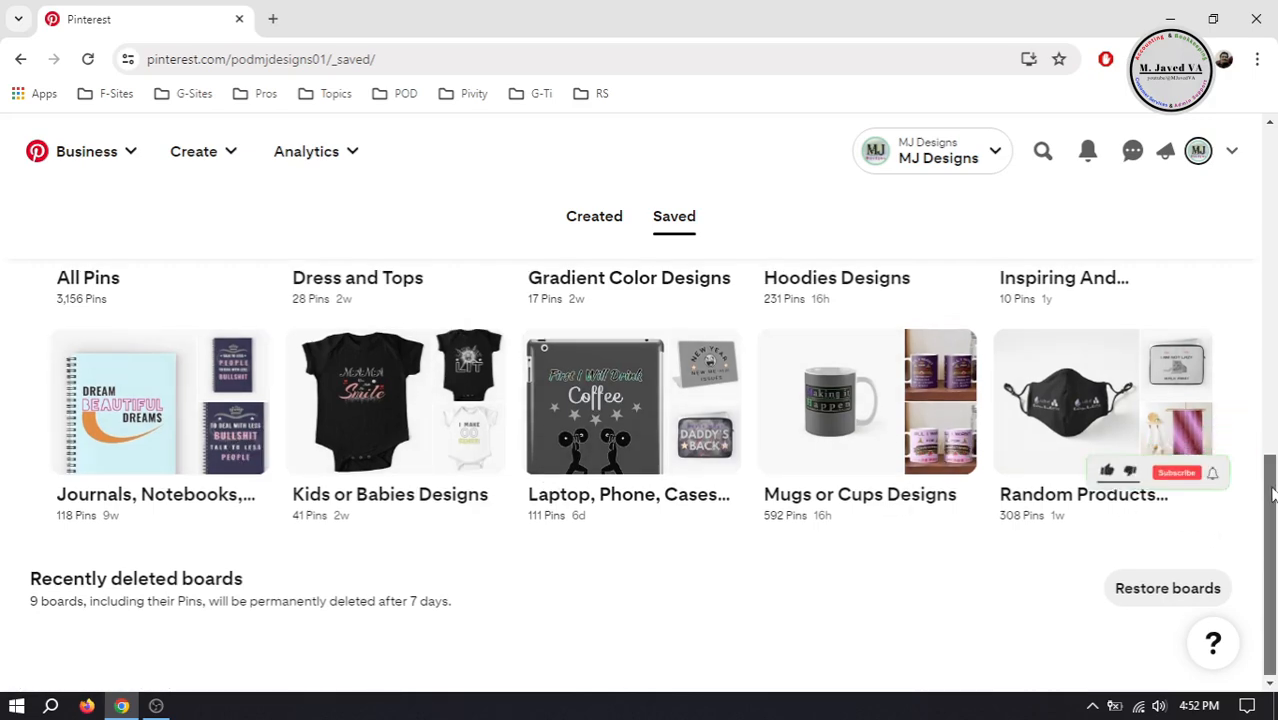
pyautogui.scroll(3)
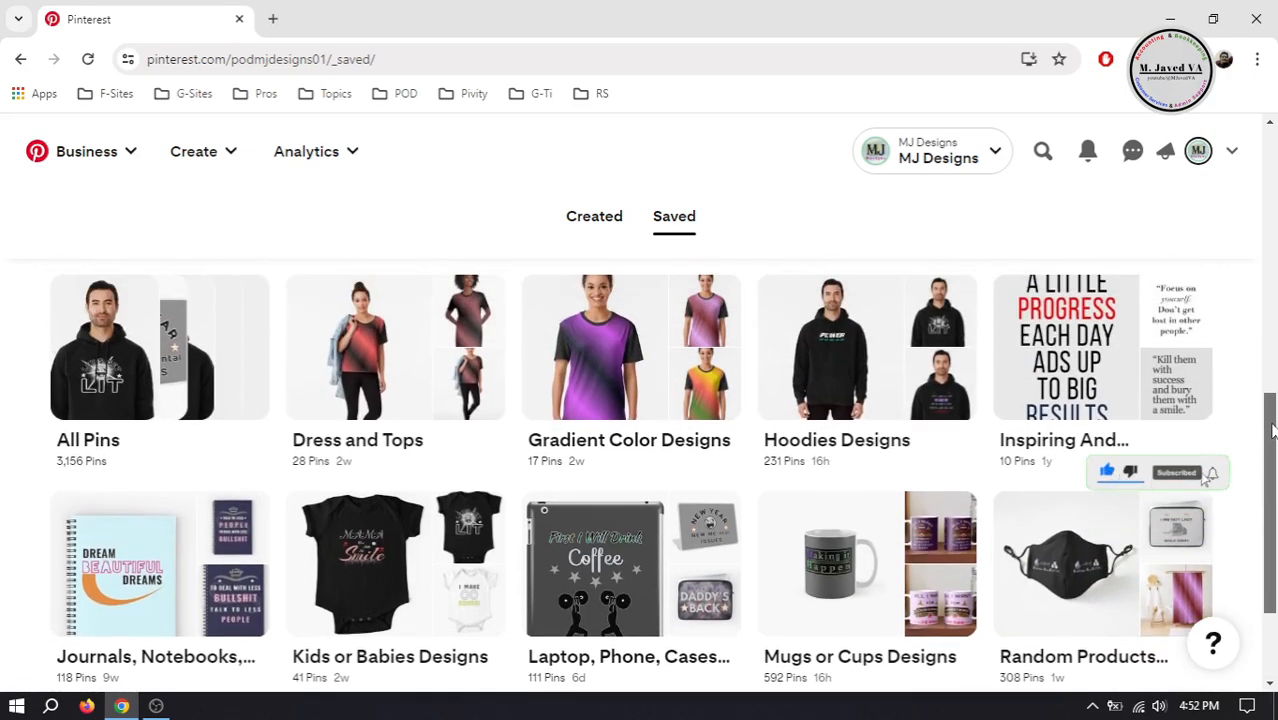